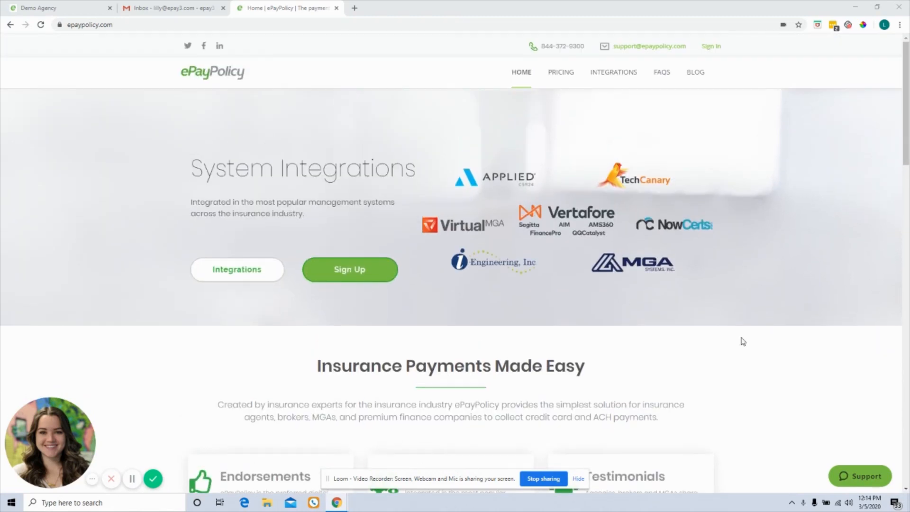
mouse_move(647, 383)
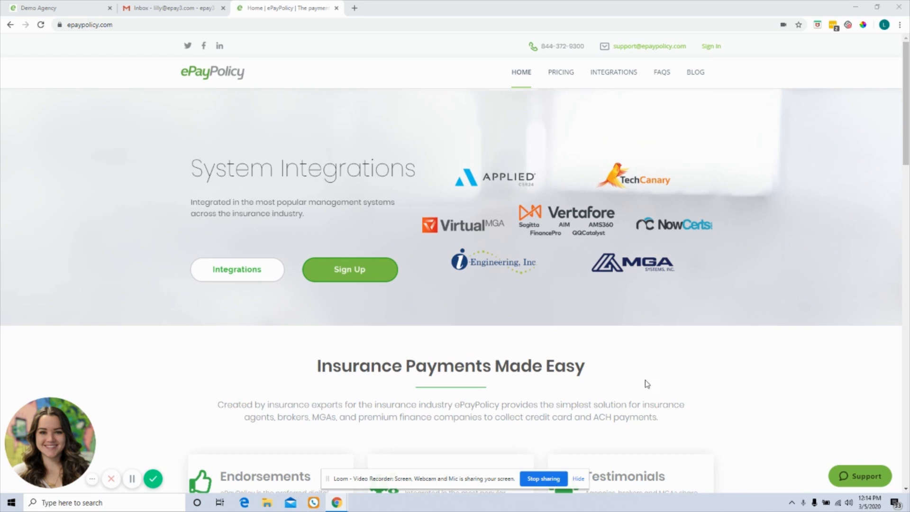
mouse_move(600, 371)
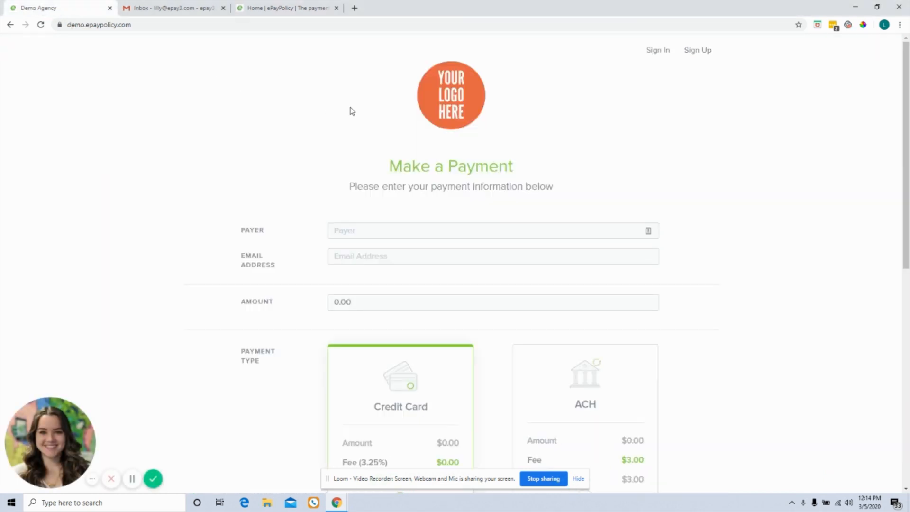
mouse_move(131, 19)
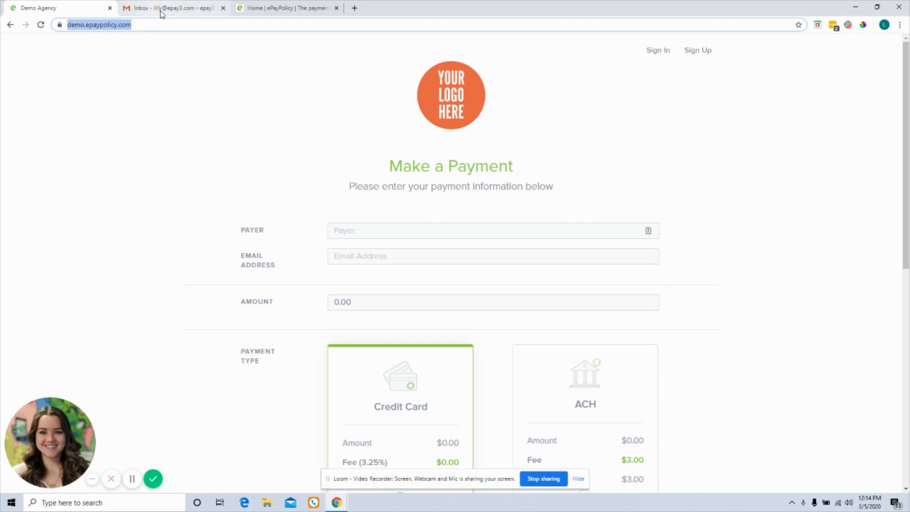
- Glance at the Gmail inbox, then return to the ePayPolicy home page
click(166, 7)
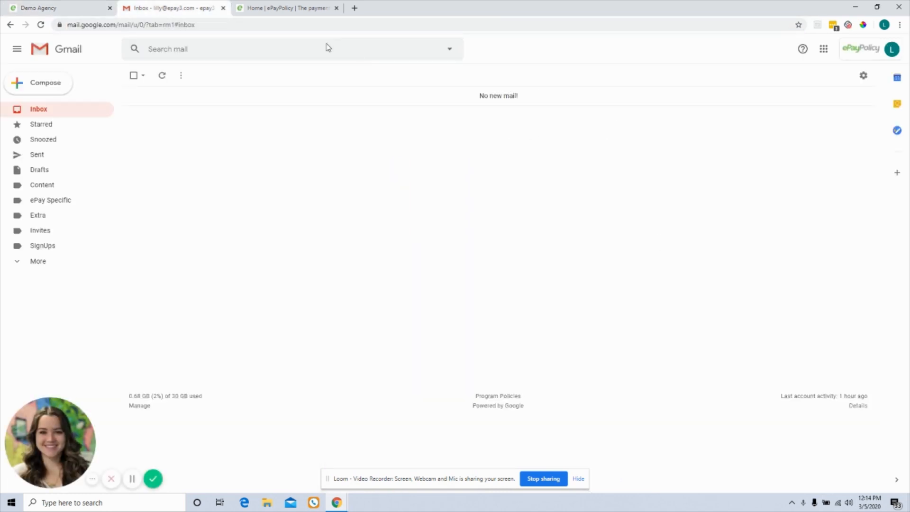
mouse_move(592, 119)
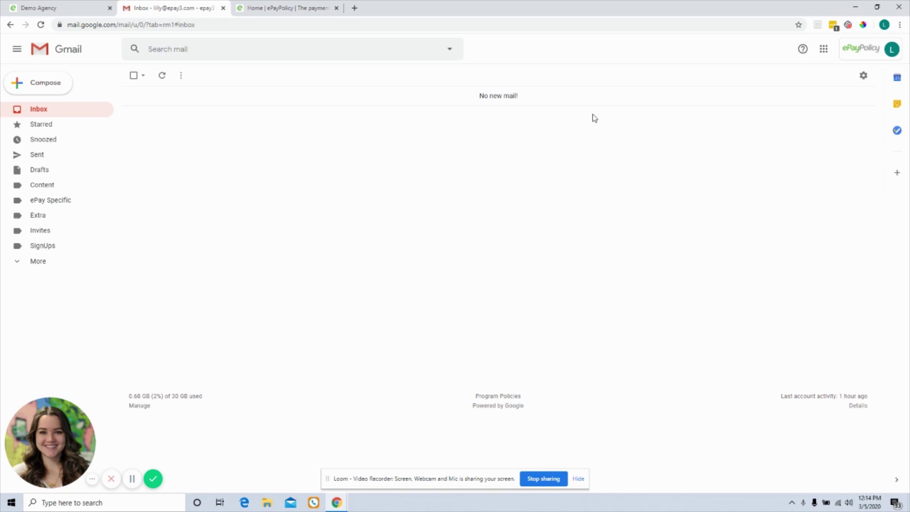
mouse_move(511, 124)
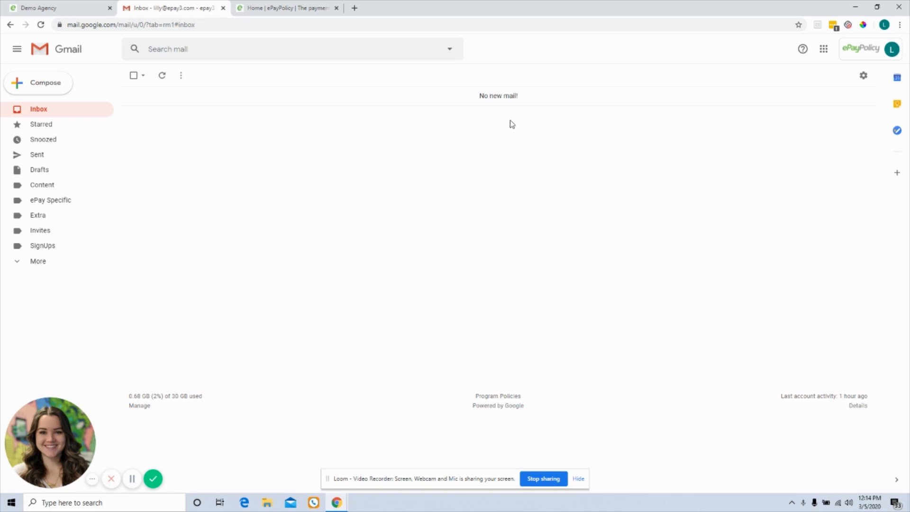
click(294, 8)
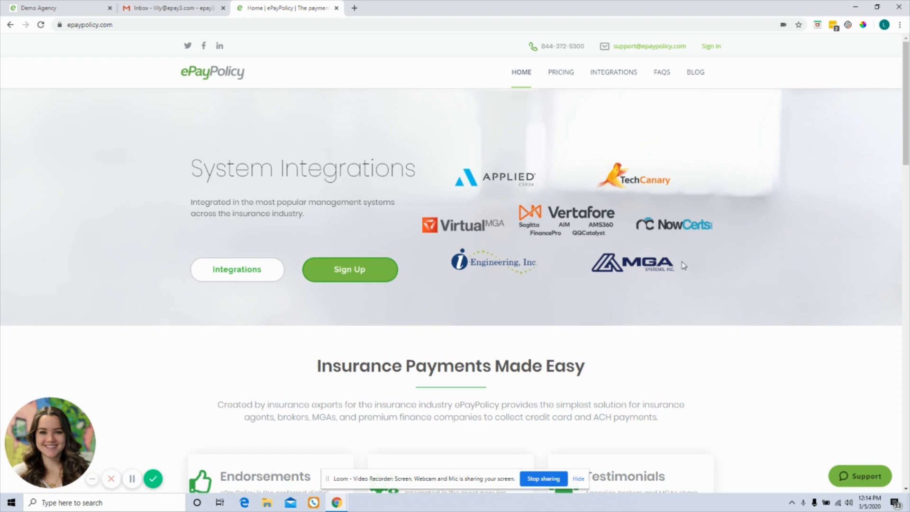
- Scroll to the epaypolicy.com footer and follow the Pay Now Buttons link to its button styles
scroll(down, 3)
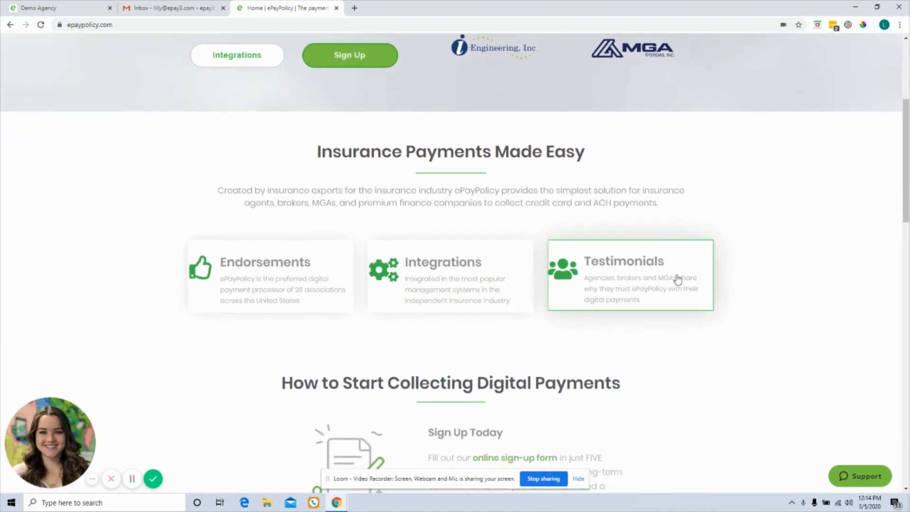
scroll(down, 3)
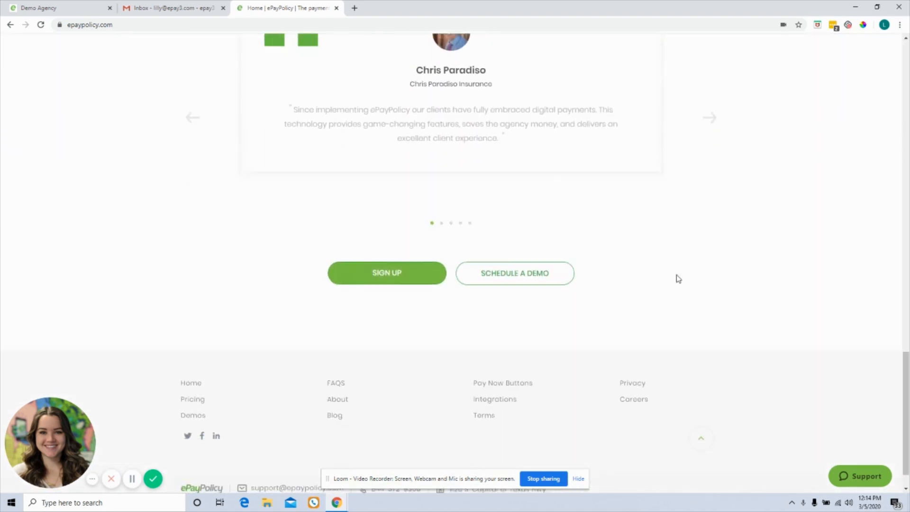
scroll(down, 3)
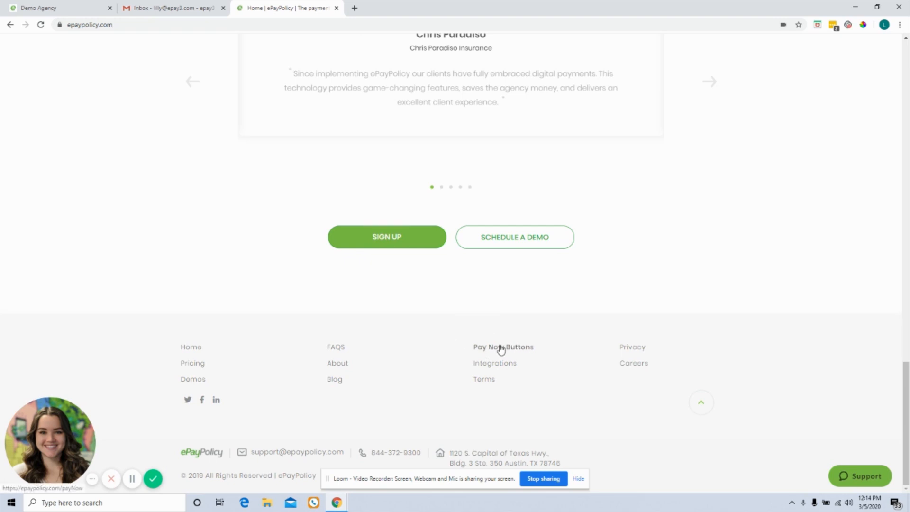
click(503, 347)
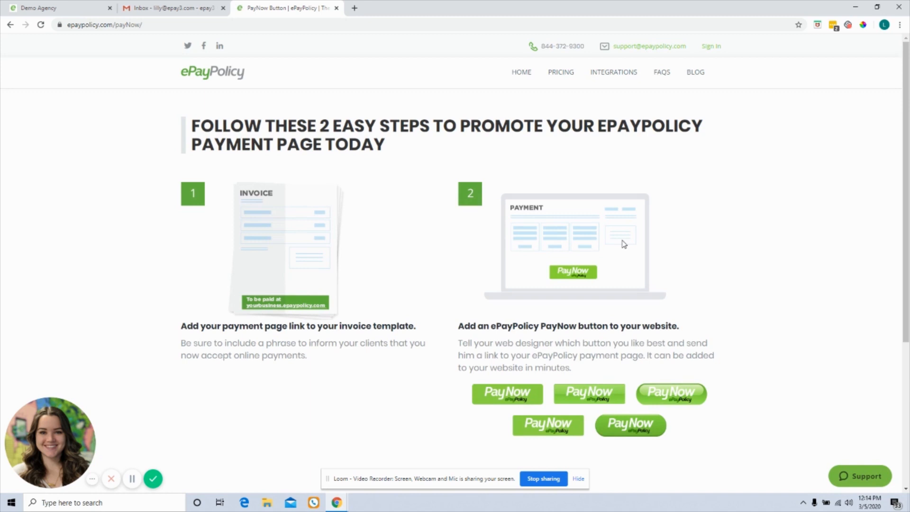
scroll(down, 3)
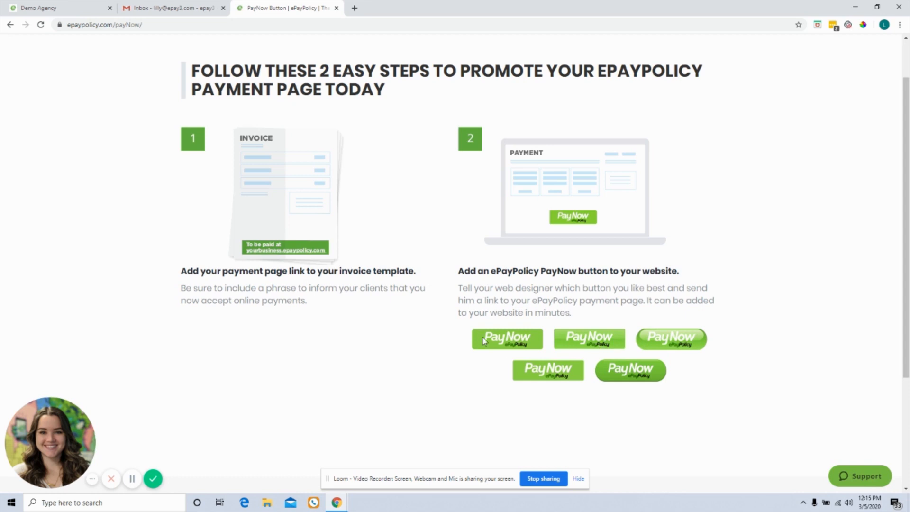
mouse_move(529, 332)
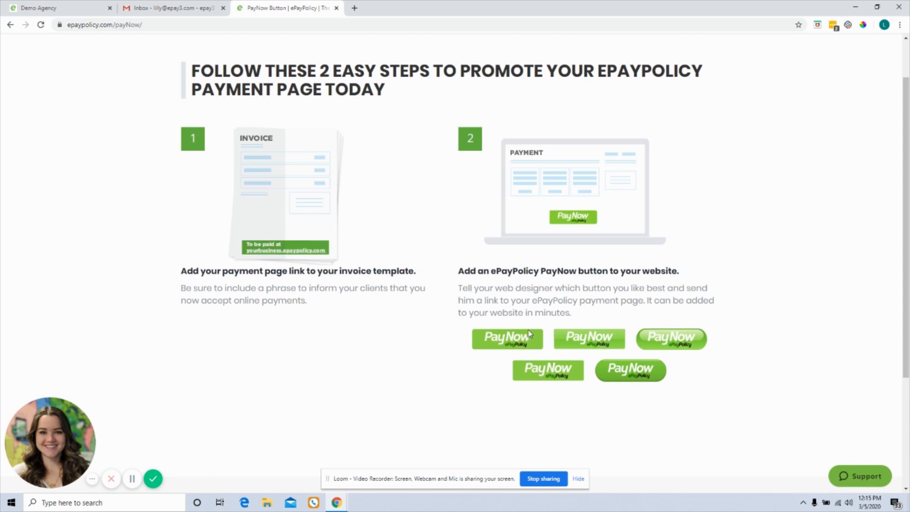
- Save the first green PayNow button as a PNG in the Pictures folder
right_click(508, 340)
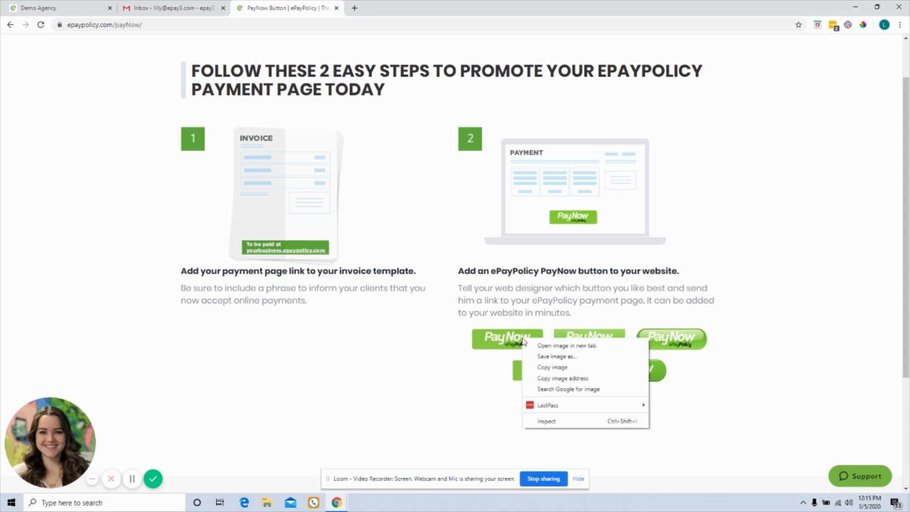
click(556, 356)
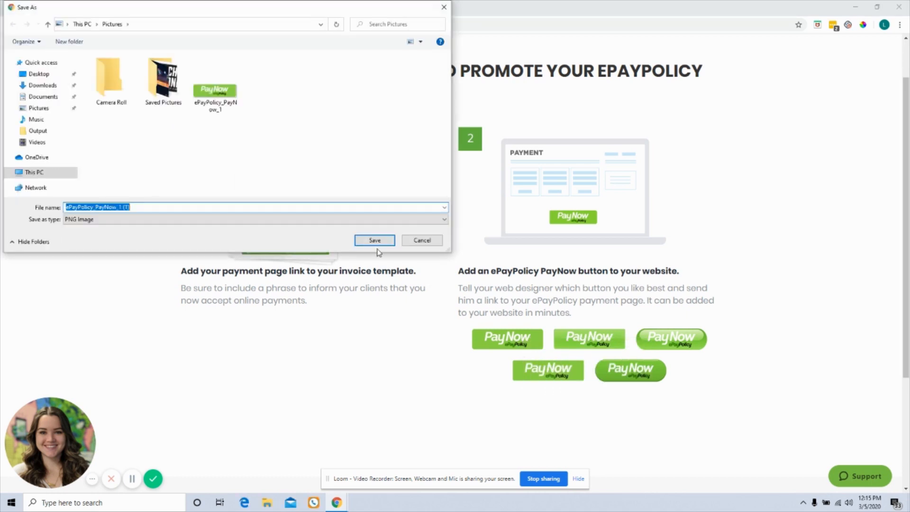
click(374, 241)
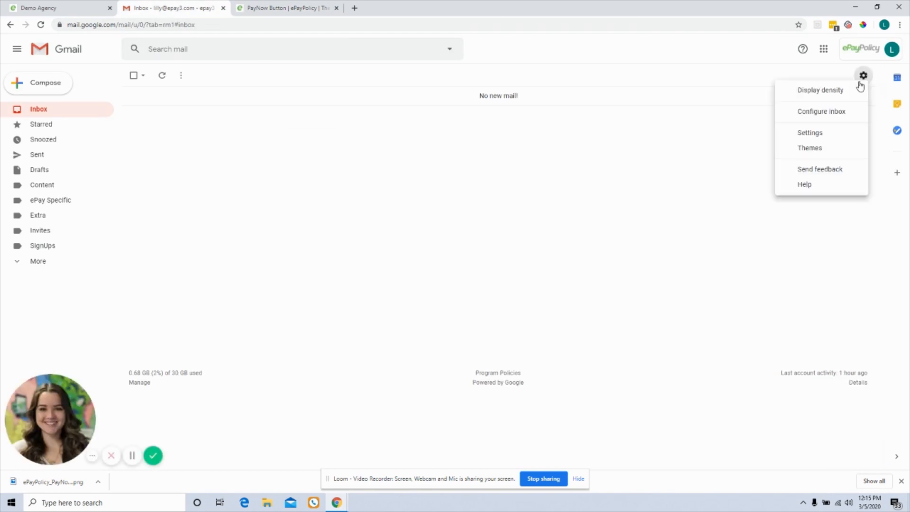
- Open See all settings and scroll down to the existing ePayPolicy signature
click(810, 132)
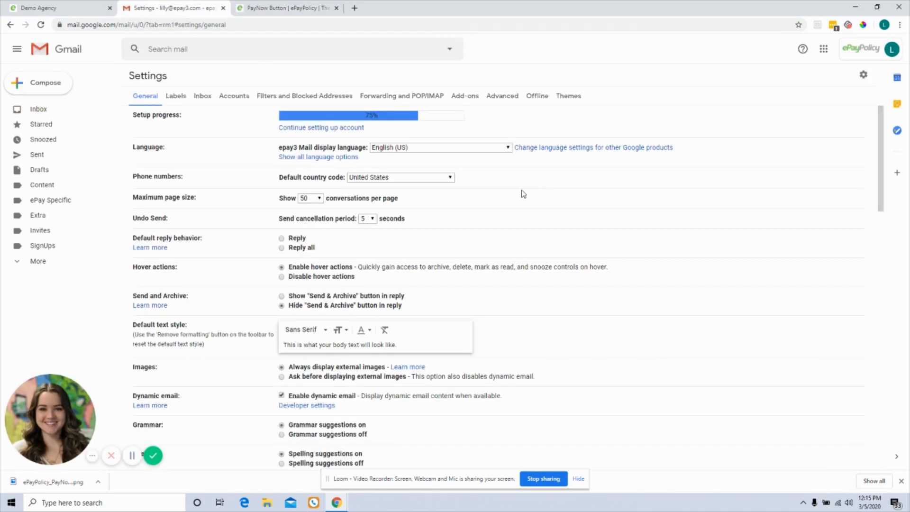
scroll(down, 3)
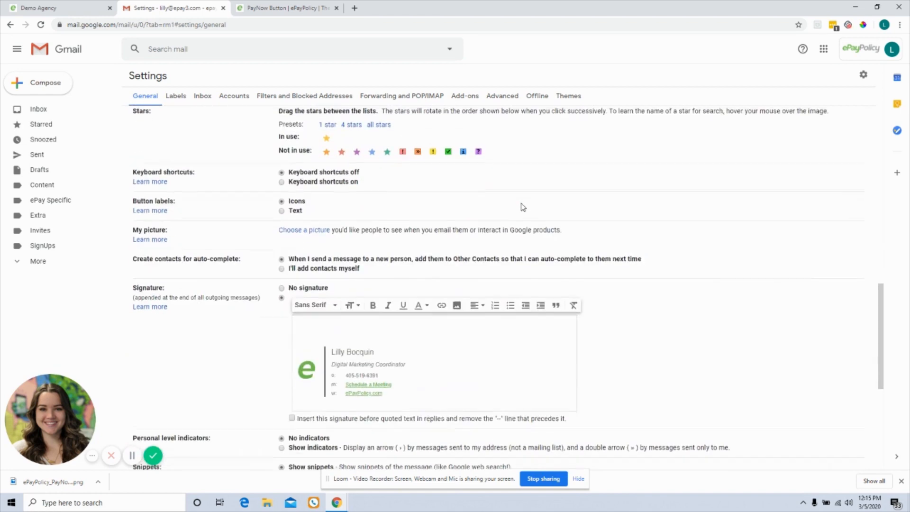
scroll(down, 3)
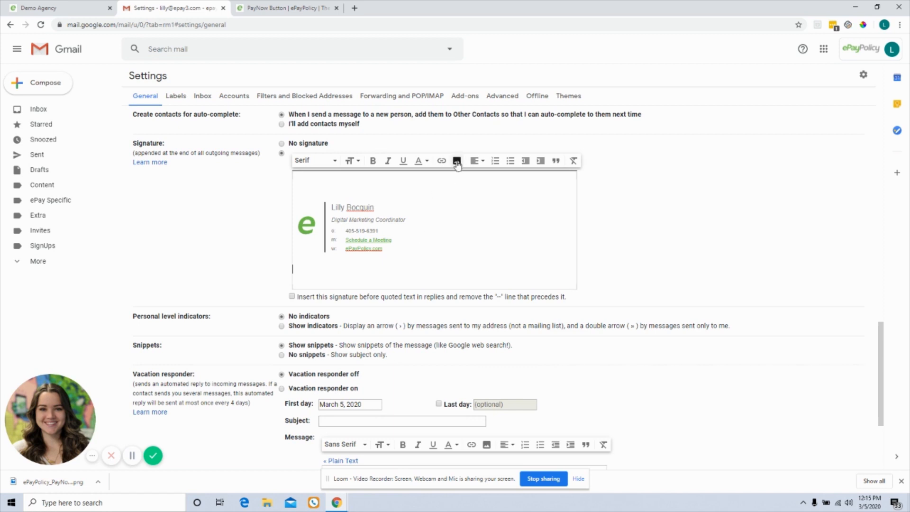
- Insert the saved PayNow image file below the signature's contact lines
click(457, 160)
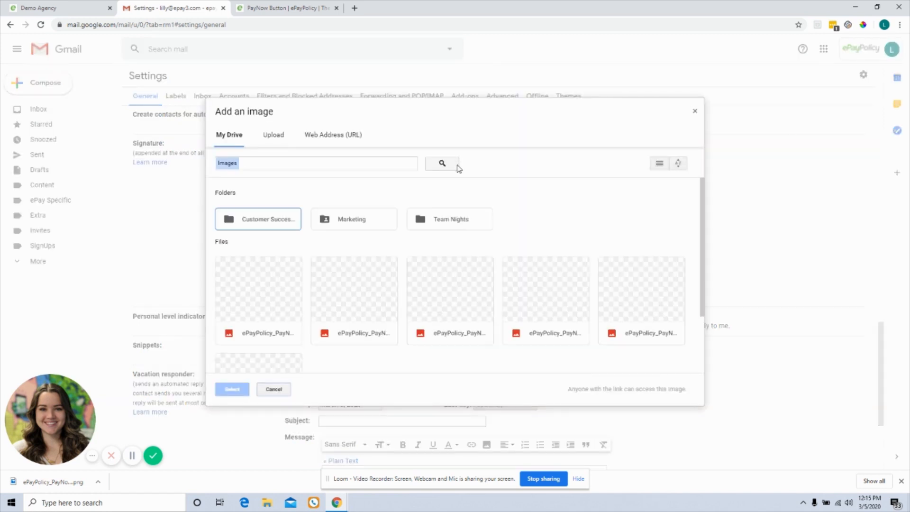
click(272, 134)
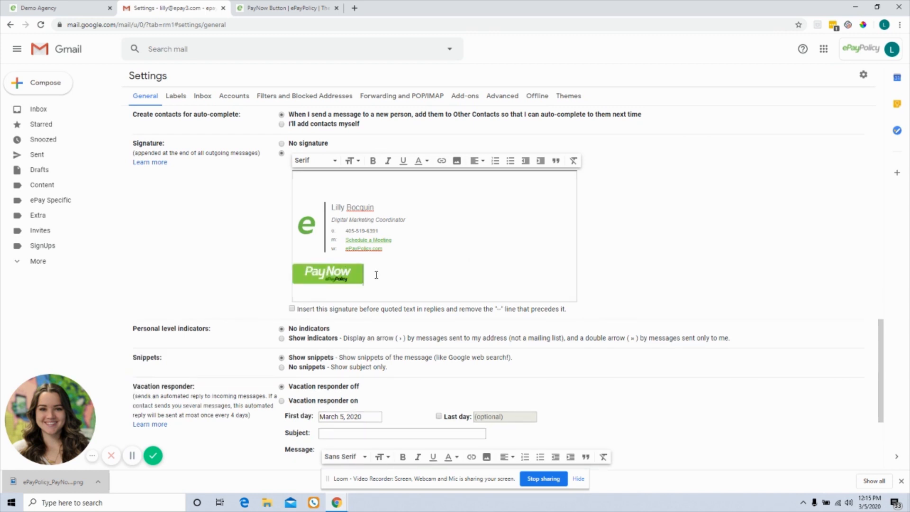
- Link the selected PayNow image to the URL copied from the Demo Agency payment page
click(327, 274)
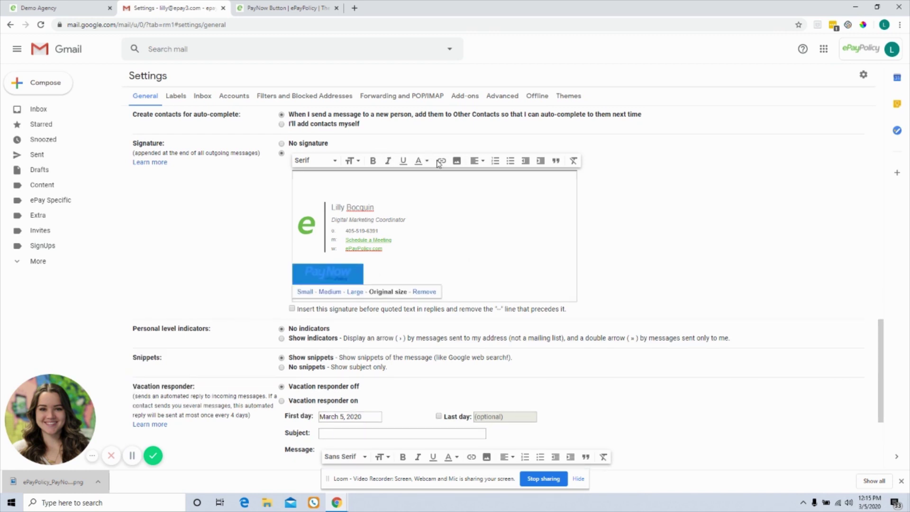
click(440, 161)
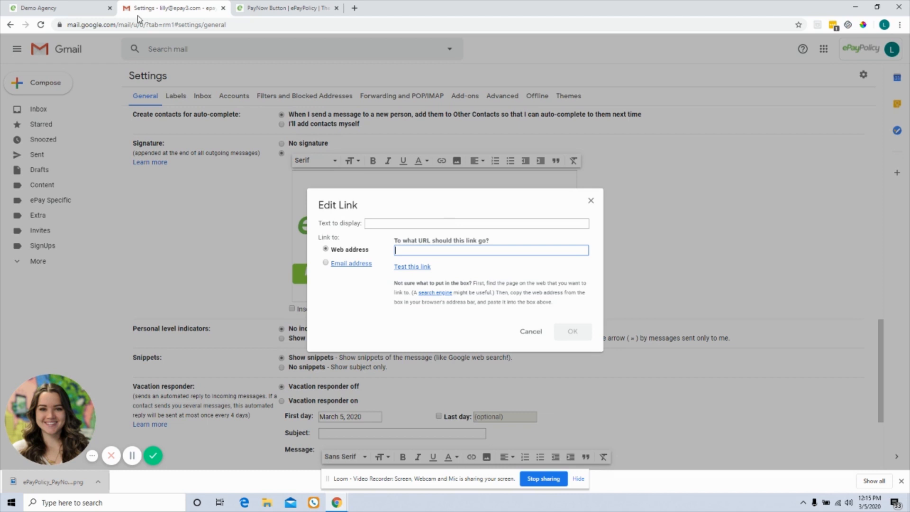
click(42, 8)
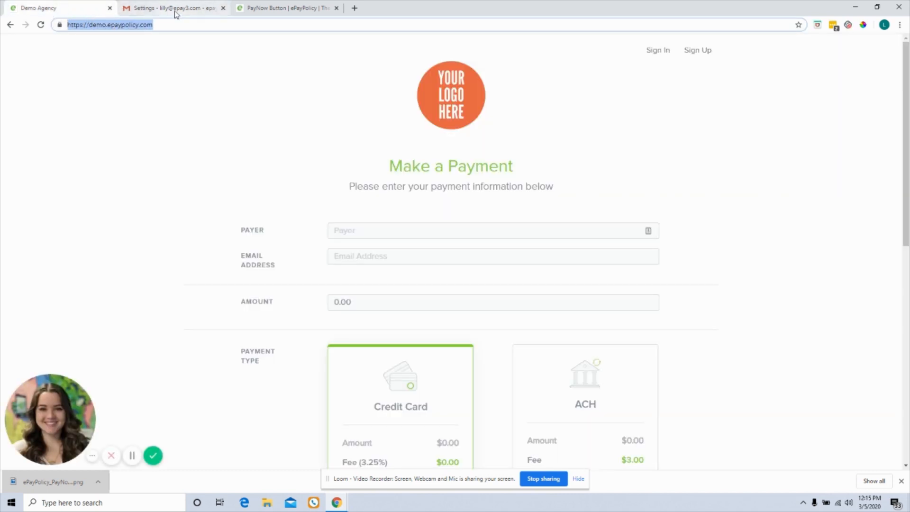
click(173, 8)
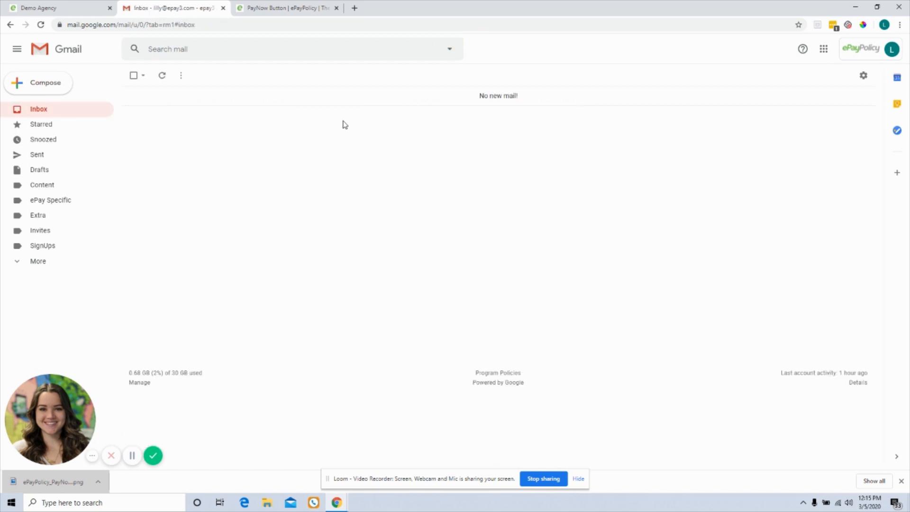
- View the Demo Agency Make a Payment page, scrolling through its credit card and ACH options
click(286, 8)
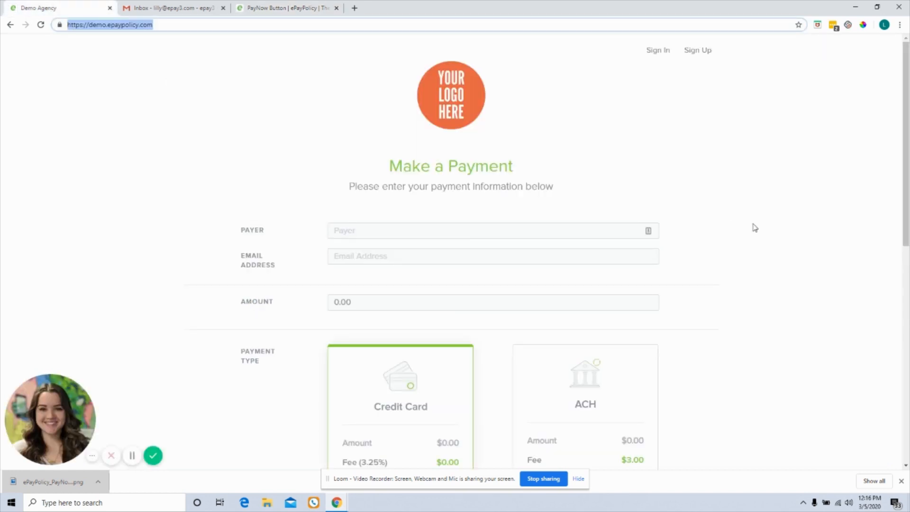
mouse_move(699, 362)
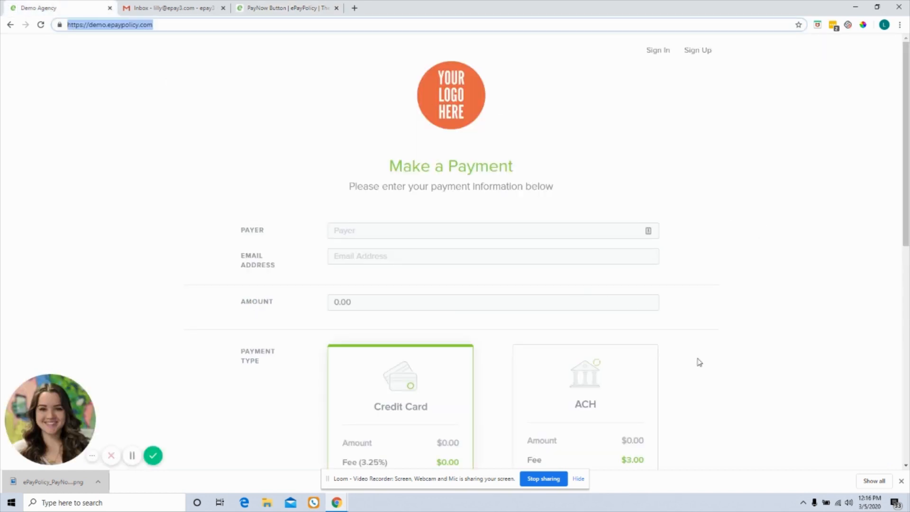
scroll(down, 3)
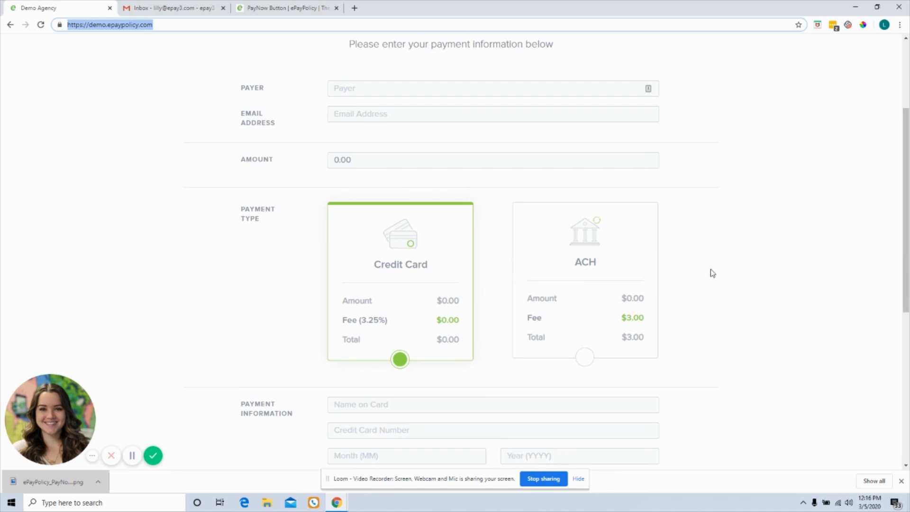
scroll(up, 3)
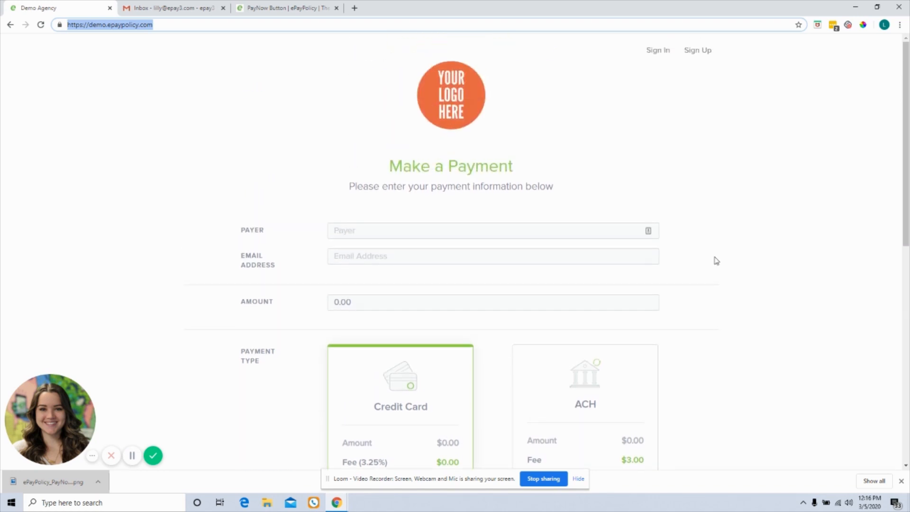
mouse_move(719, 277)
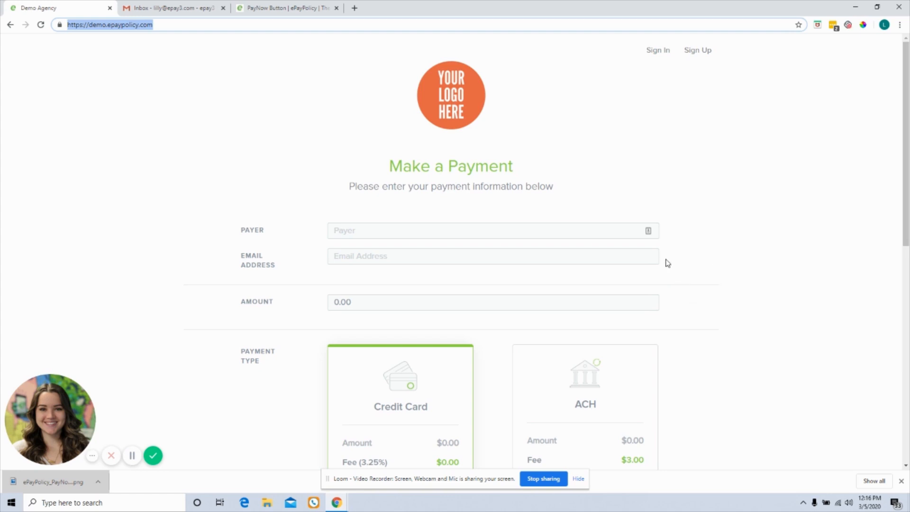
mouse_move(390, 205)
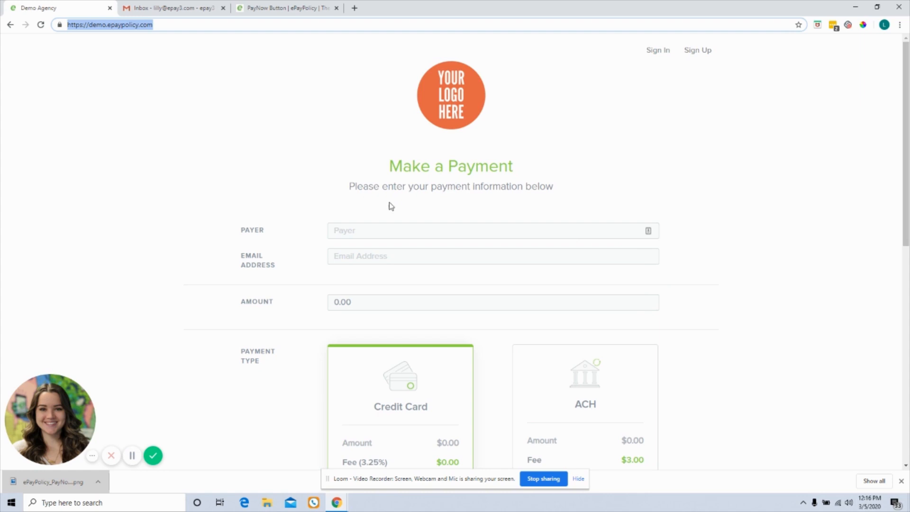
mouse_move(234, 195)
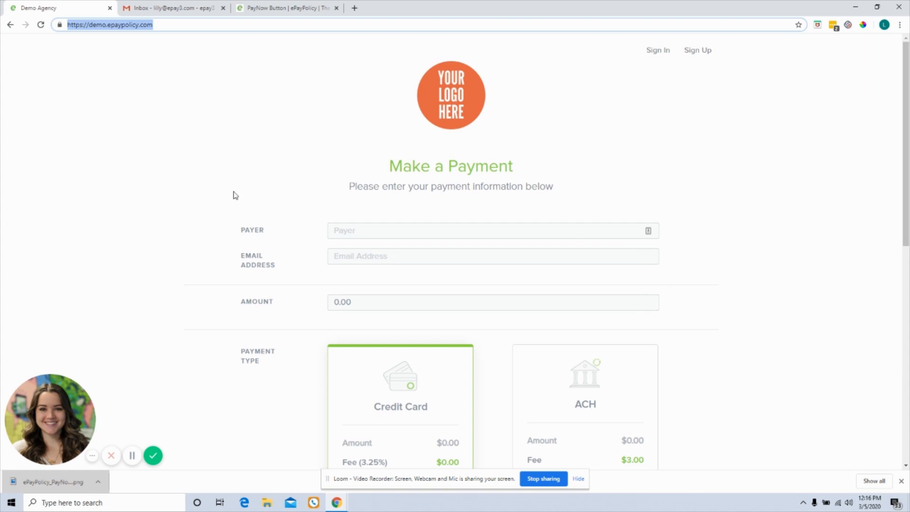
mouse_move(540, 189)
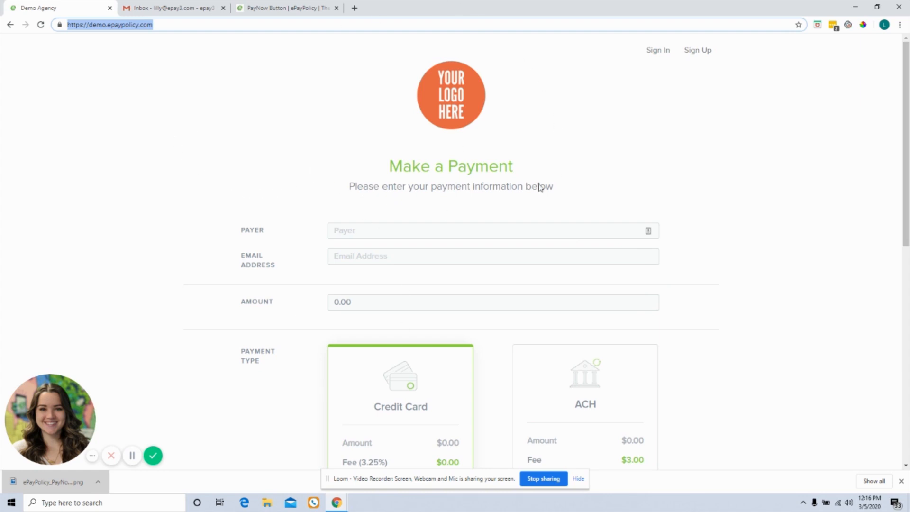
mouse_move(423, 199)
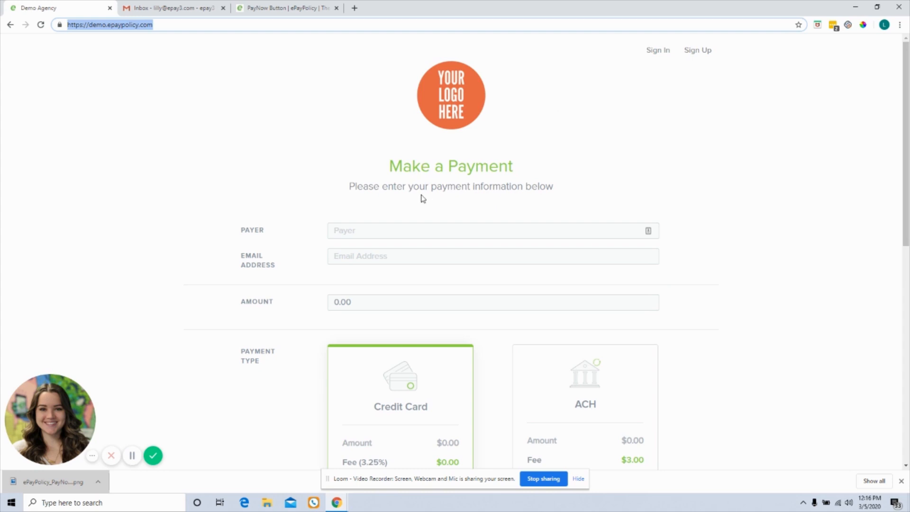
mouse_move(744, 205)
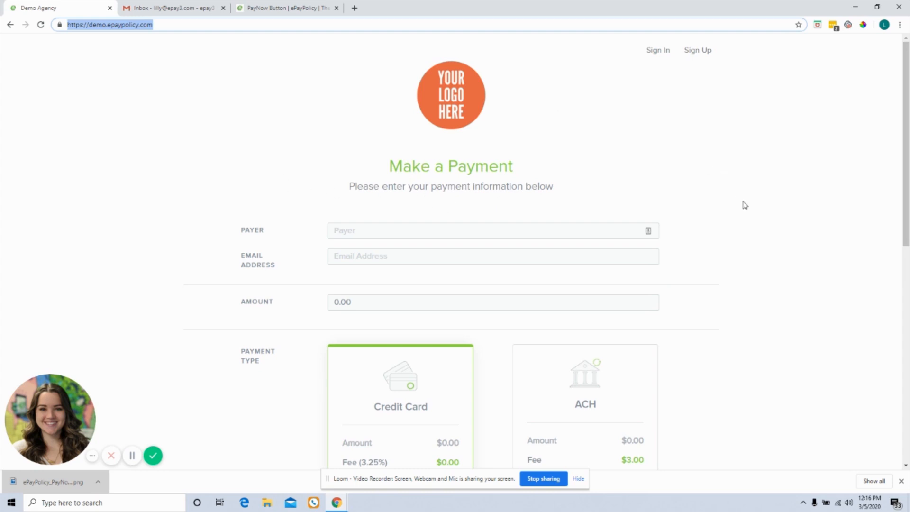
mouse_move(750, 238)
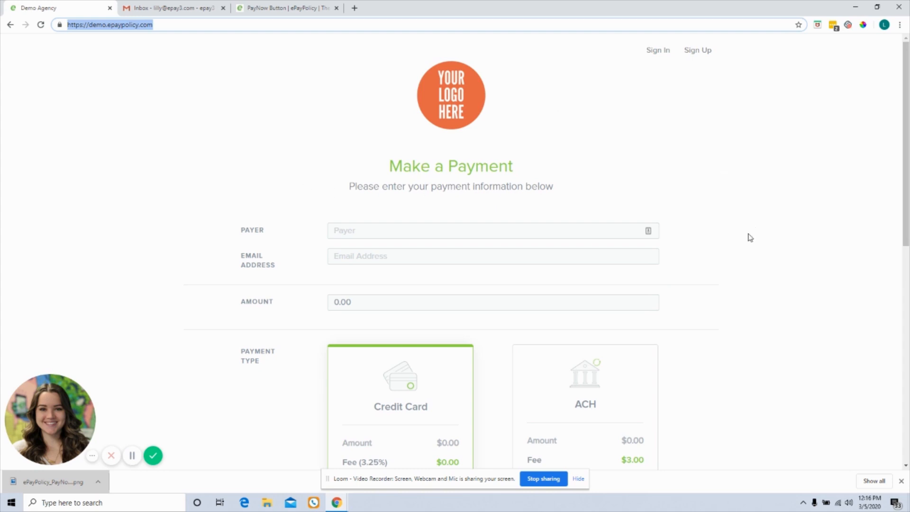
mouse_move(159, 435)
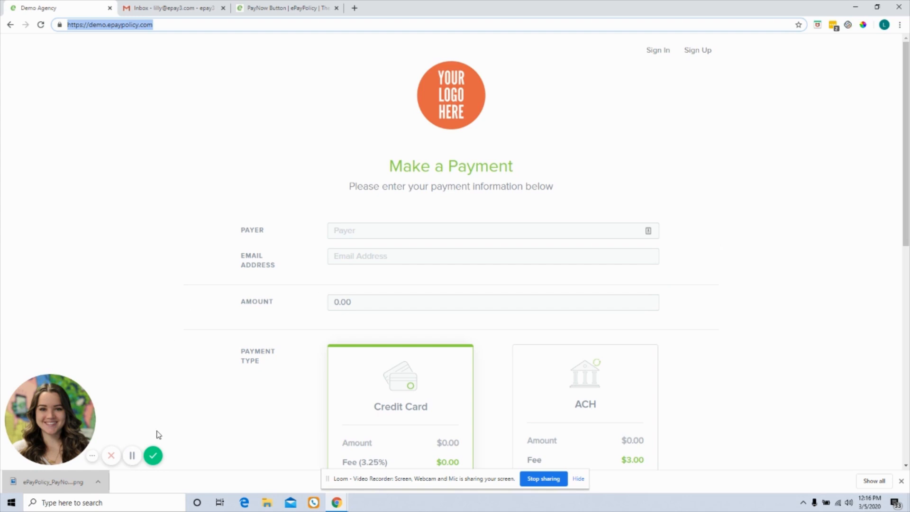